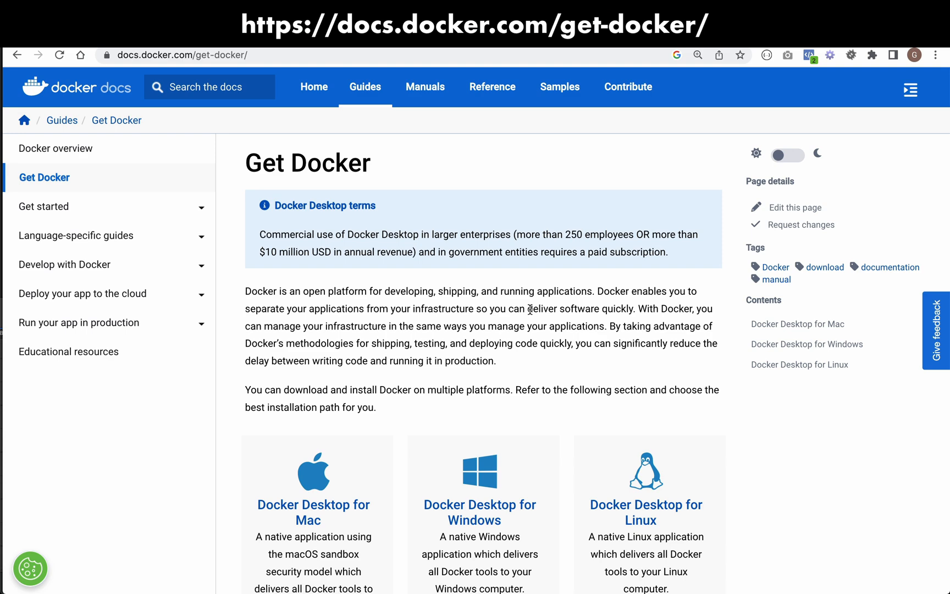
{"action": "scroll", "scroll_direction": "down", "scroll_amount": 3}
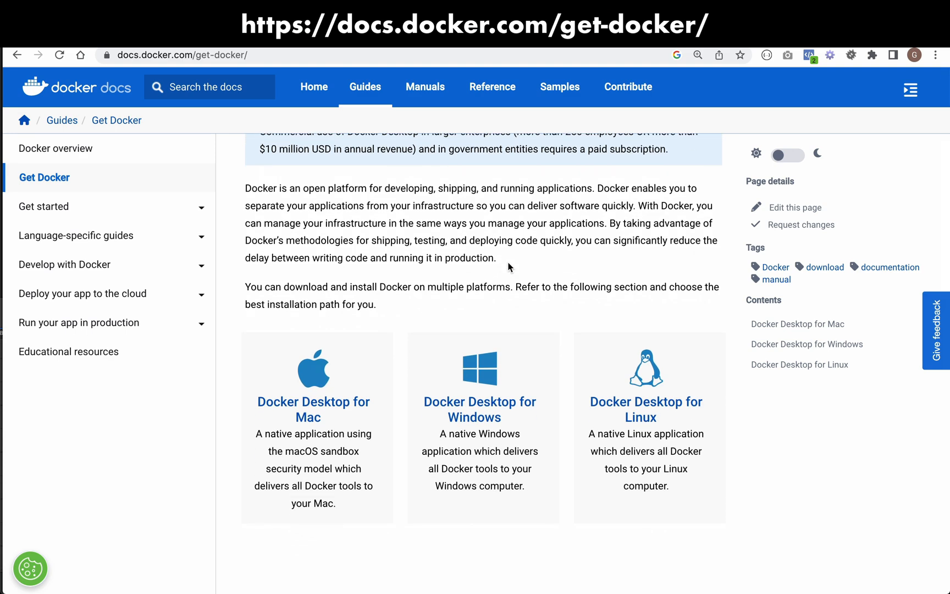
{"action": "scroll", "scroll_direction": "down", "scroll_amount": 3}
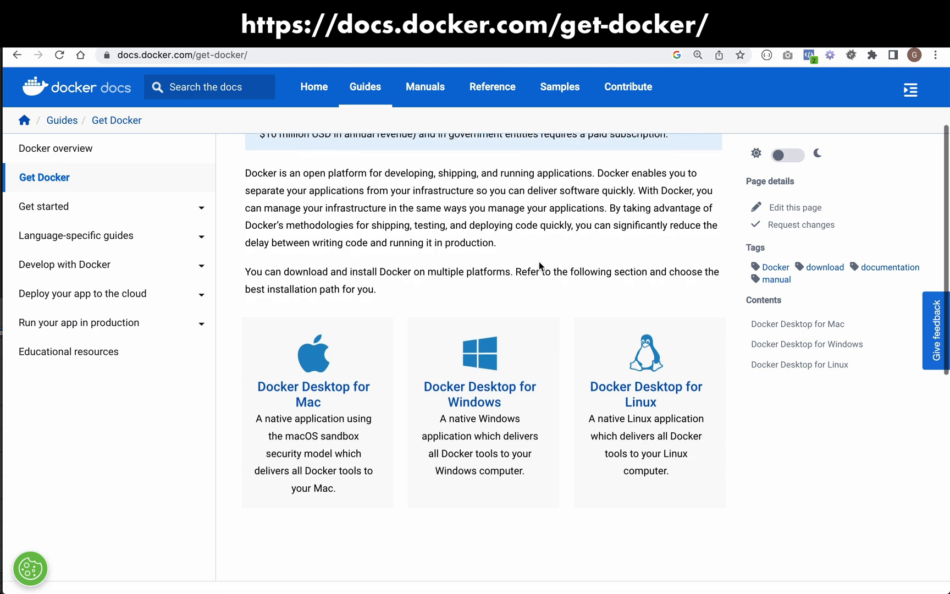